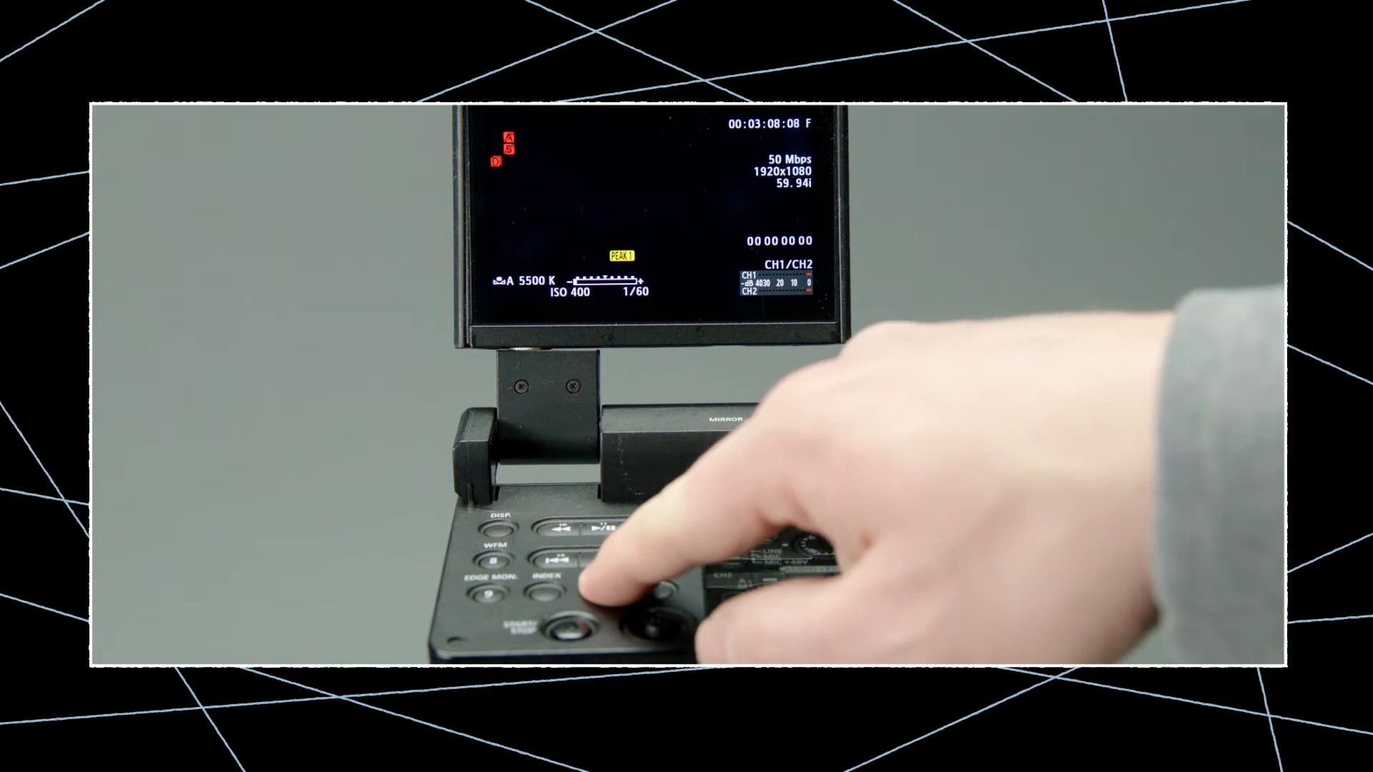
Open the C300's menu to move the System Setup frame rate off 59.94i
{"action": "left_click", "coordinate": [597, 569]}
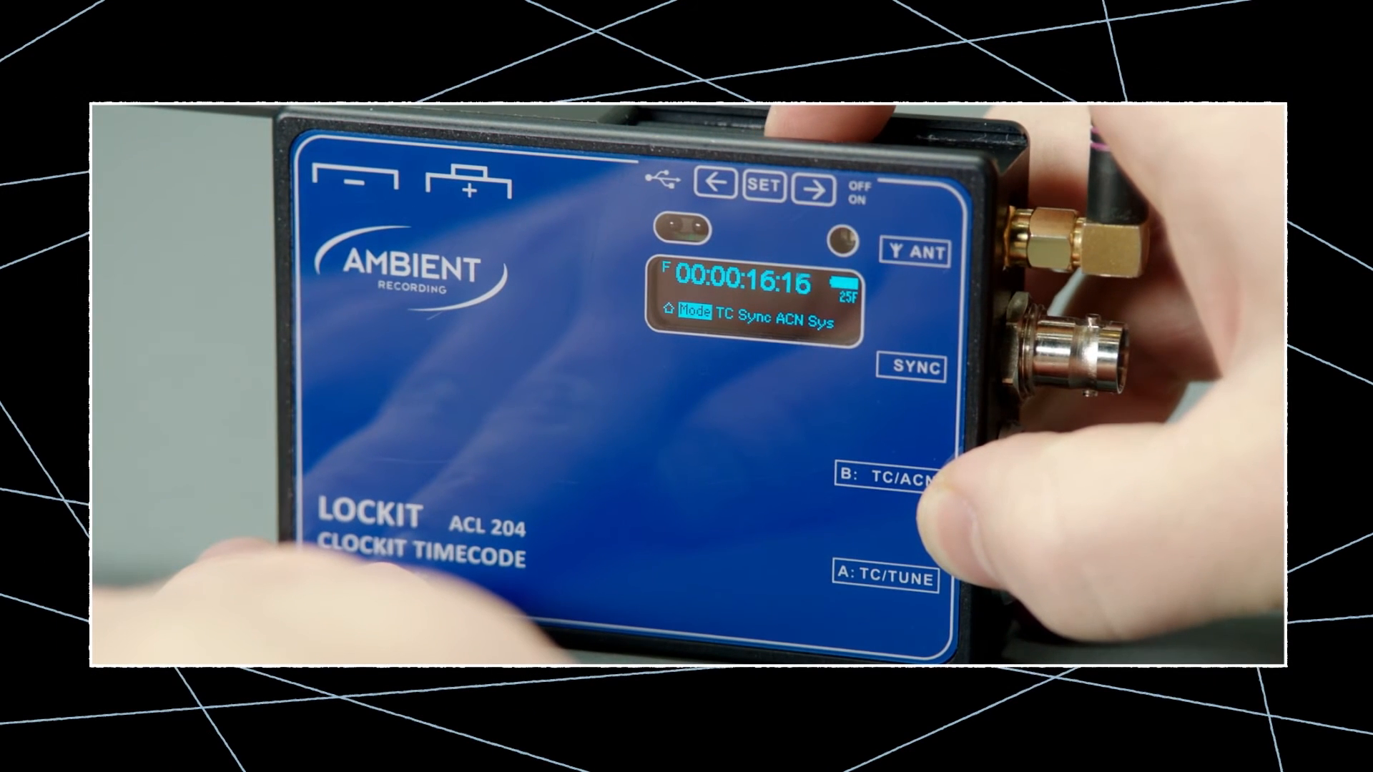
Set the Lockit ACL 204 Mode to FPS 23.98 and Video 1080P 23.98
{"action": "left_click", "coordinate": [815, 189]}
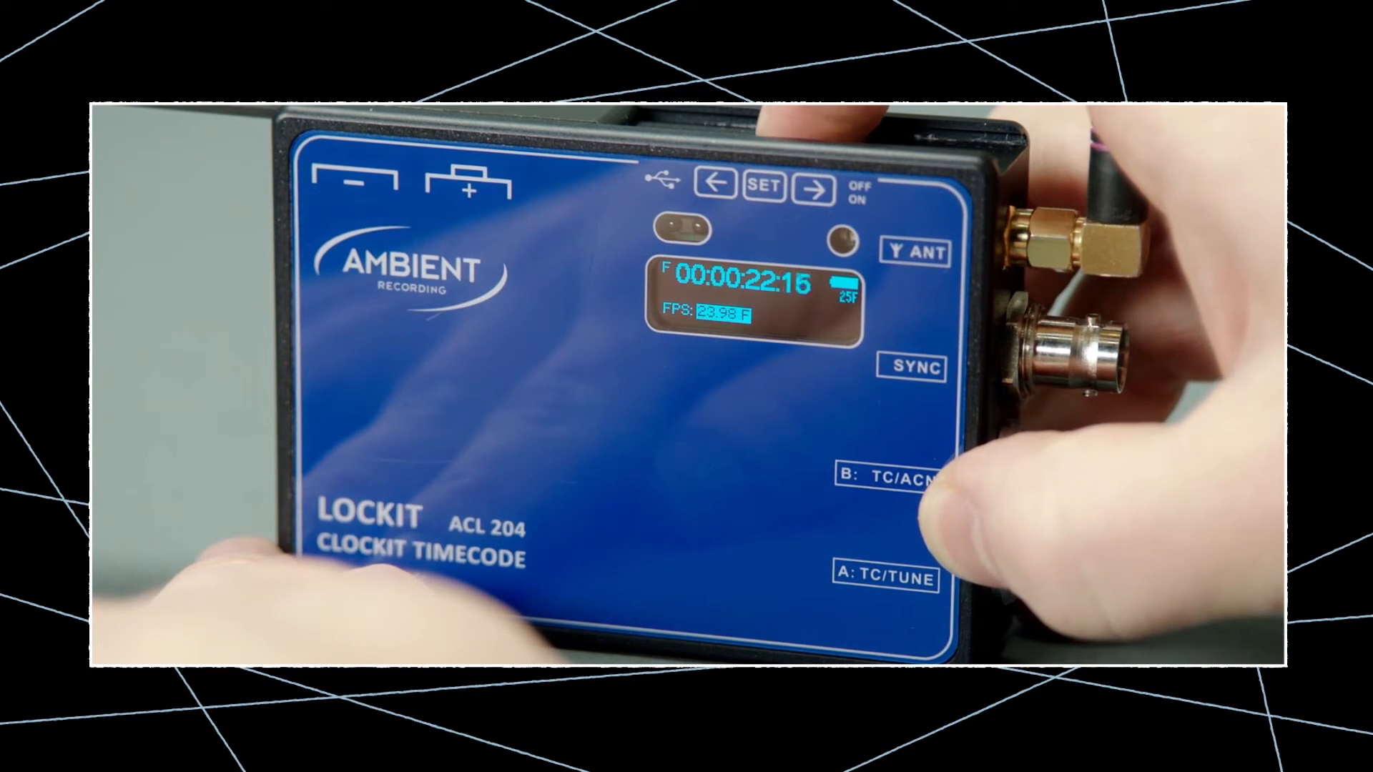
{"action": "left_click", "coordinate": [764, 188]}
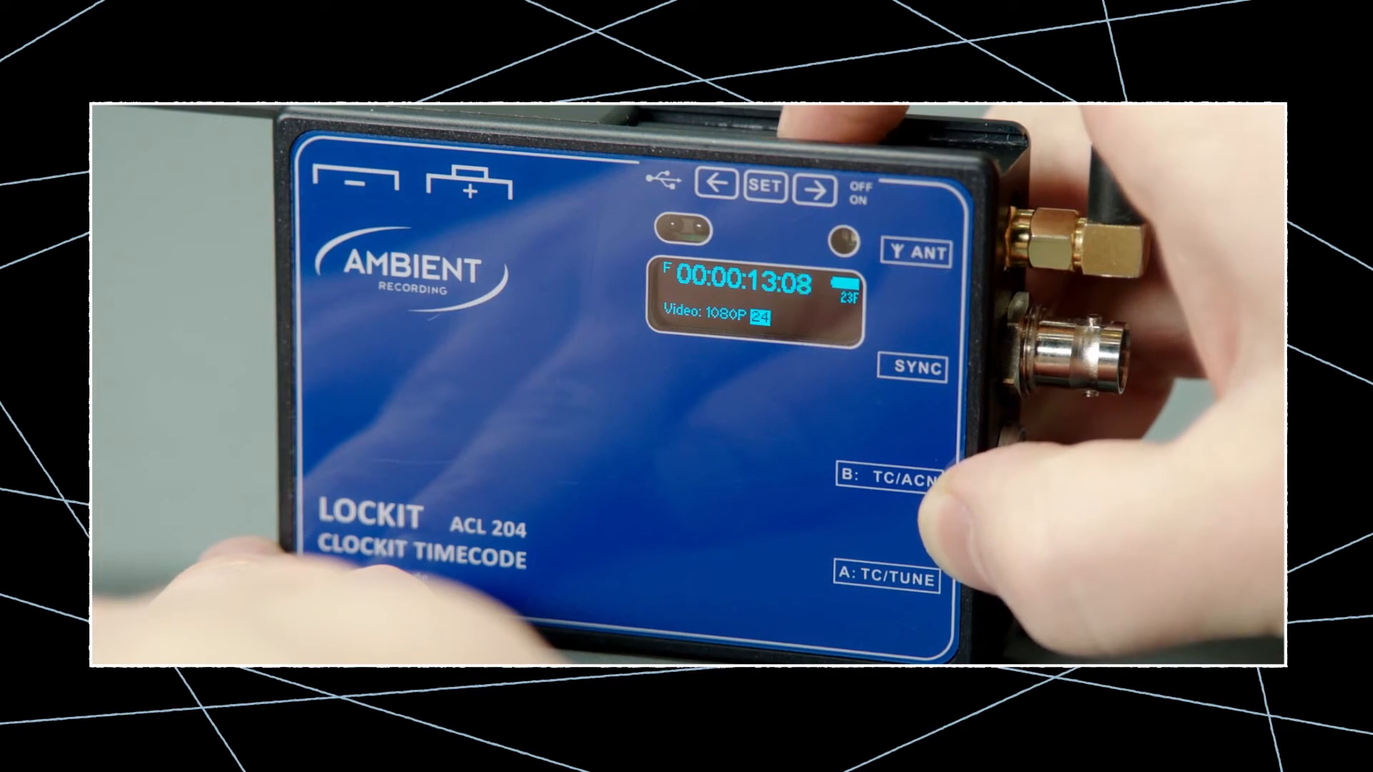
{"action": "left_click", "coordinate": [765, 191]}
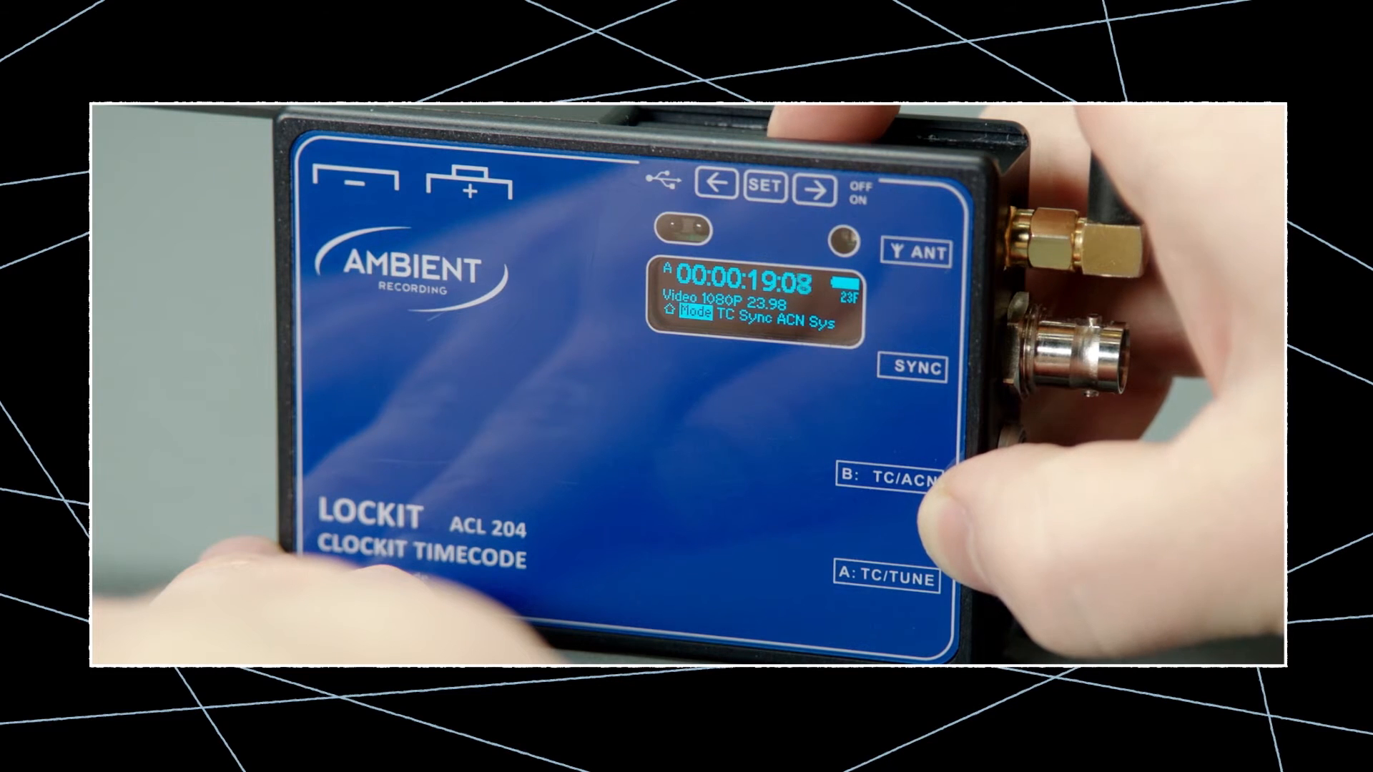
{"action": "left_click", "coordinate": [815, 190]}
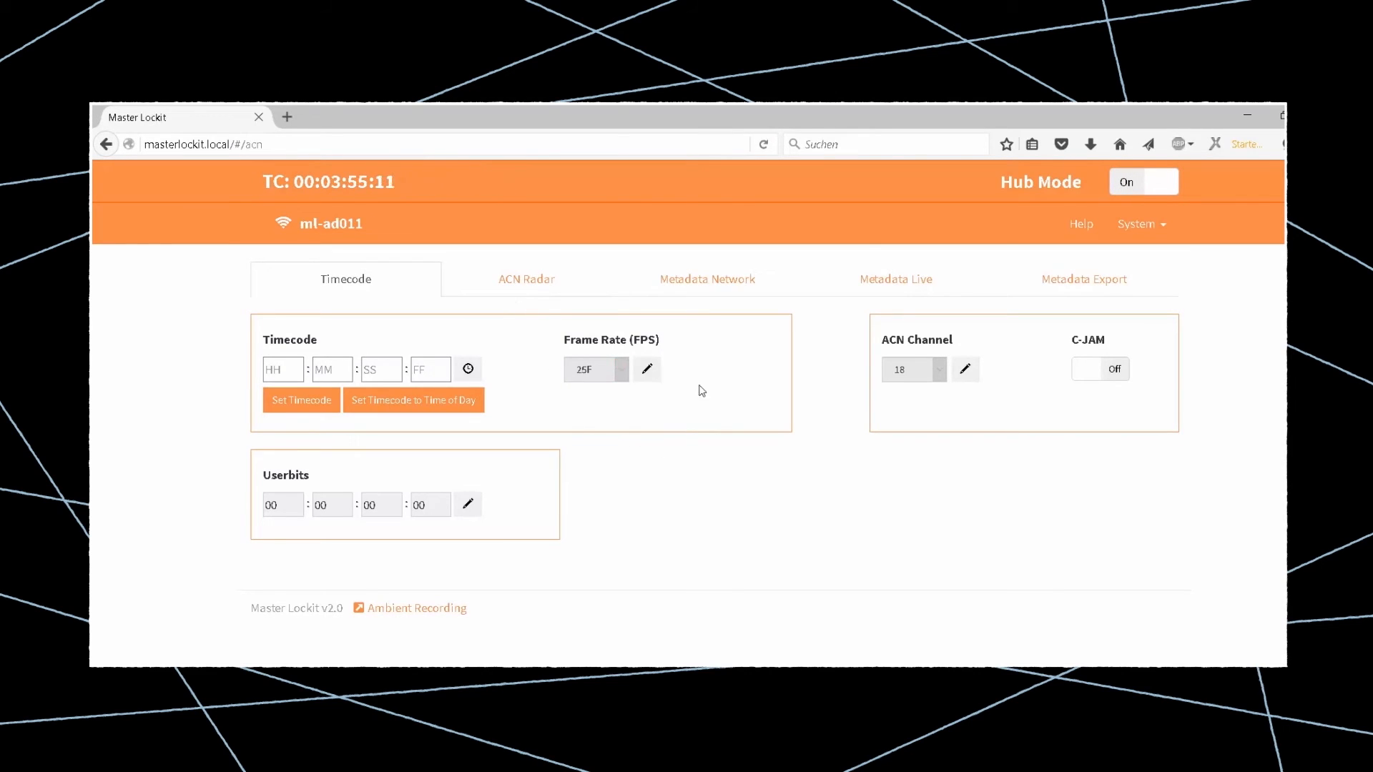
Save Master Lockit's frame rate as 23.976F and set timecode to time of day
{"action": "left_click", "coordinate": [596, 369]}
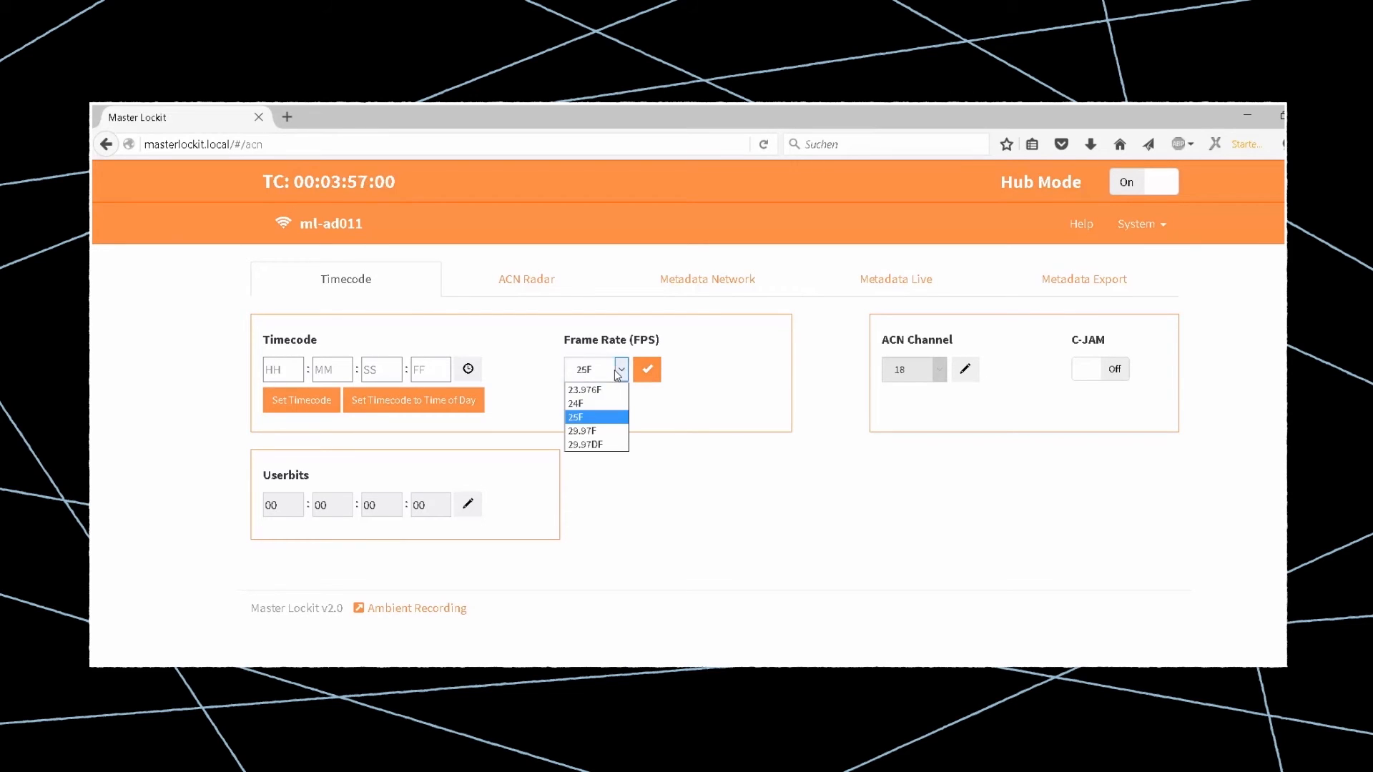
{"action": "left_click", "coordinate": [582, 390]}
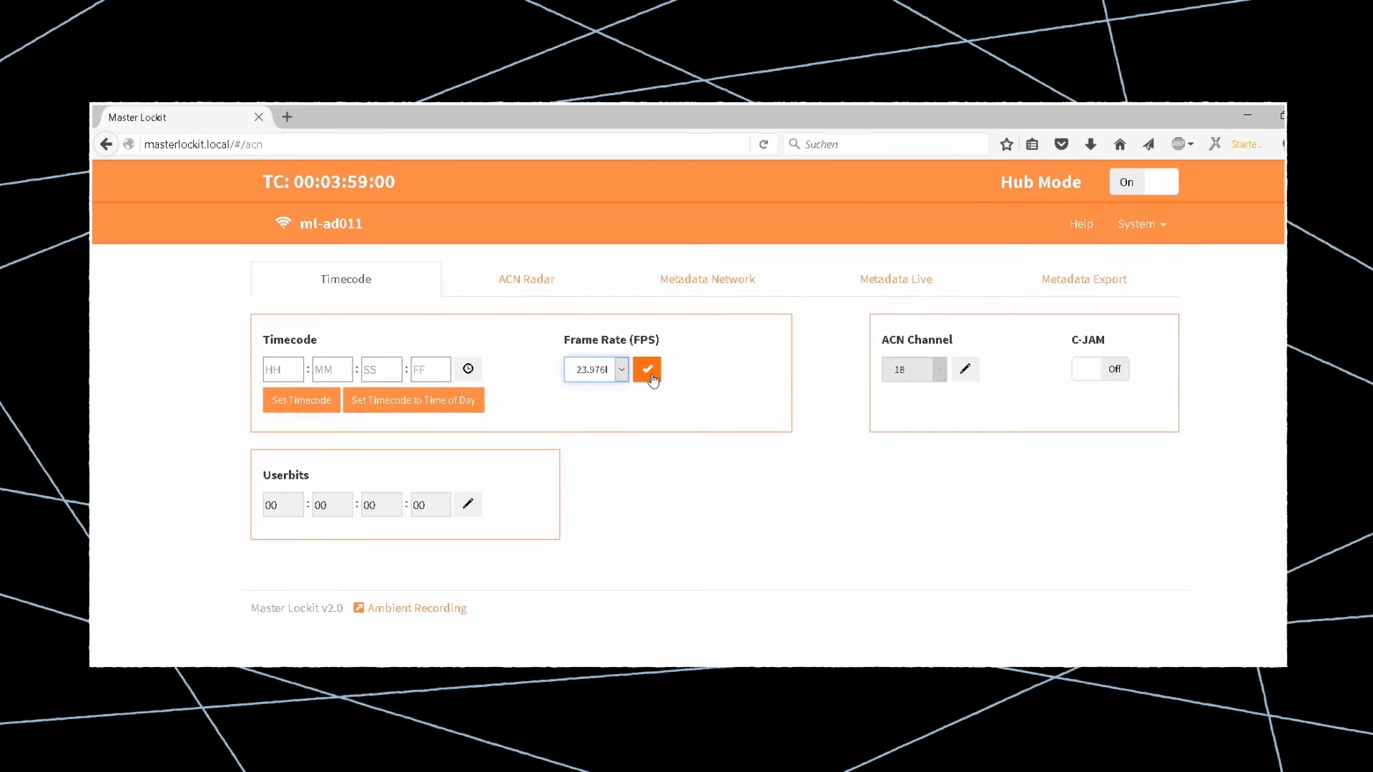
{"action": "left_click", "coordinate": [646, 369]}
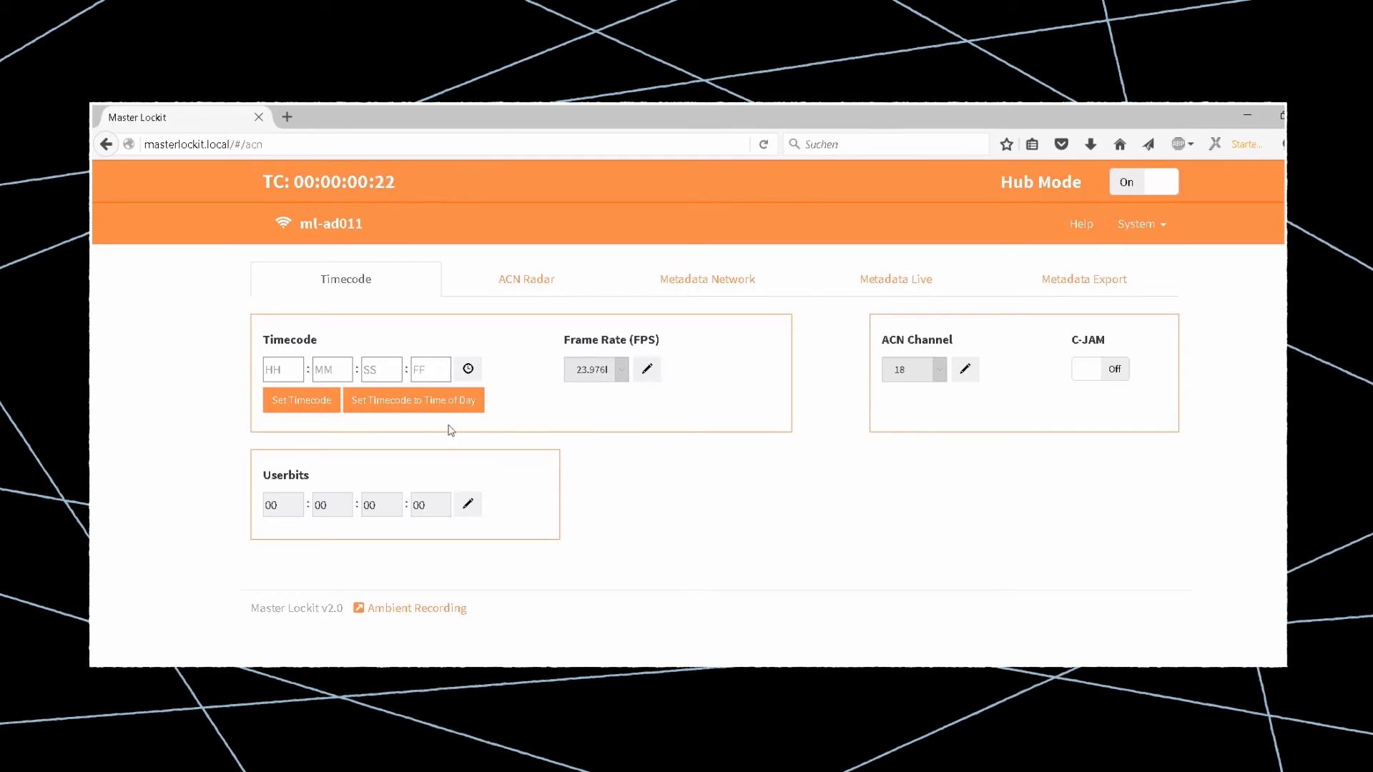
{"action": "left_click", "coordinate": [413, 401]}
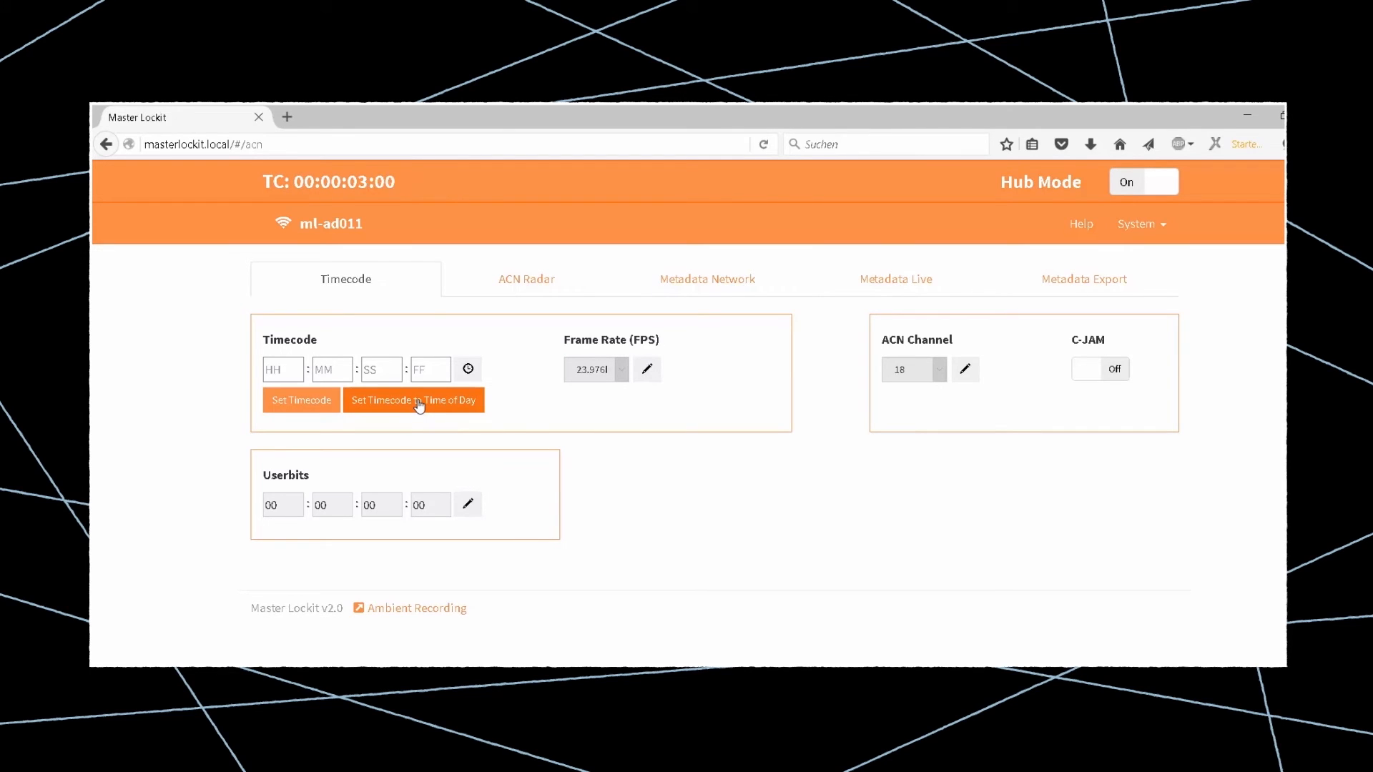
{"action": "left_click", "coordinate": [413, 400]}
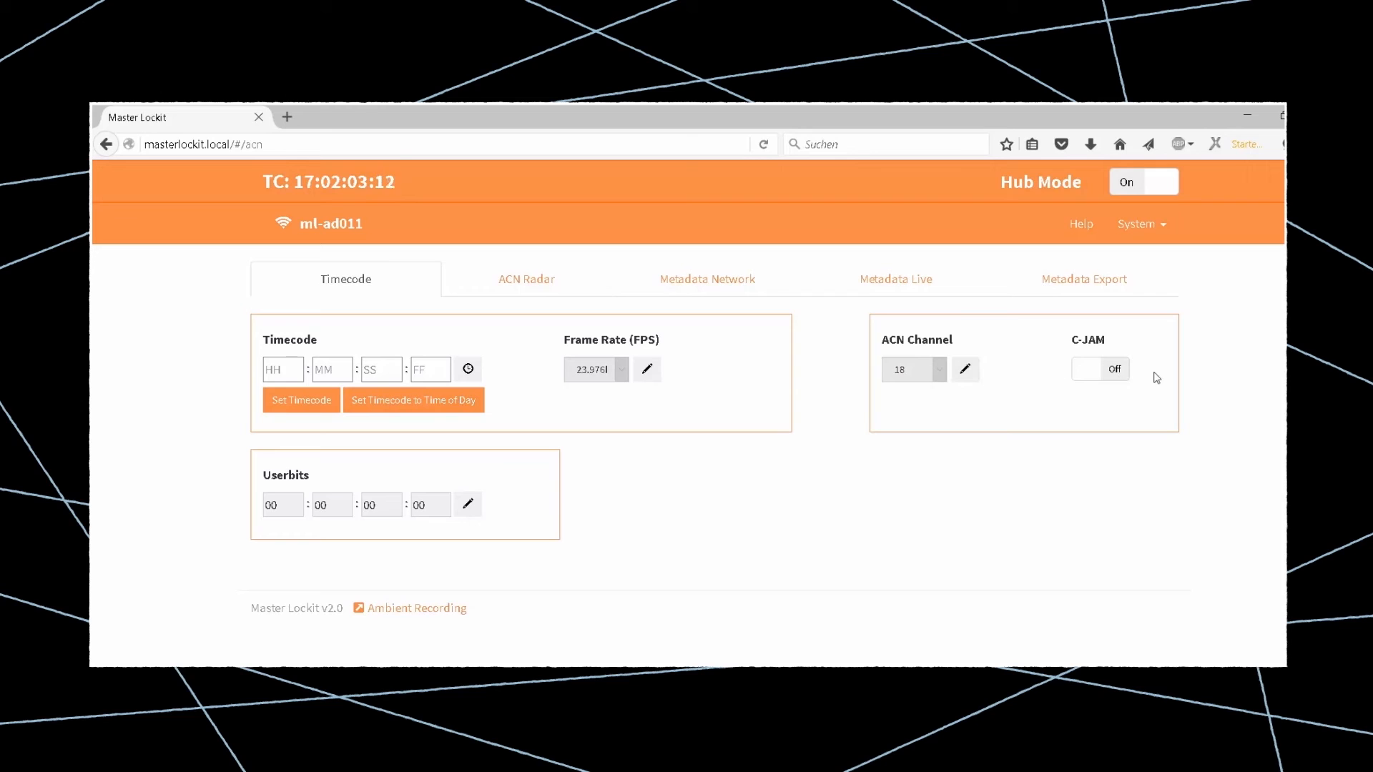
Enable C-JAM, view the three 23F devices in ACN Radar, and edit ALEXA2's name
{"action": "left_click", "coordinate": [1100, 369]}
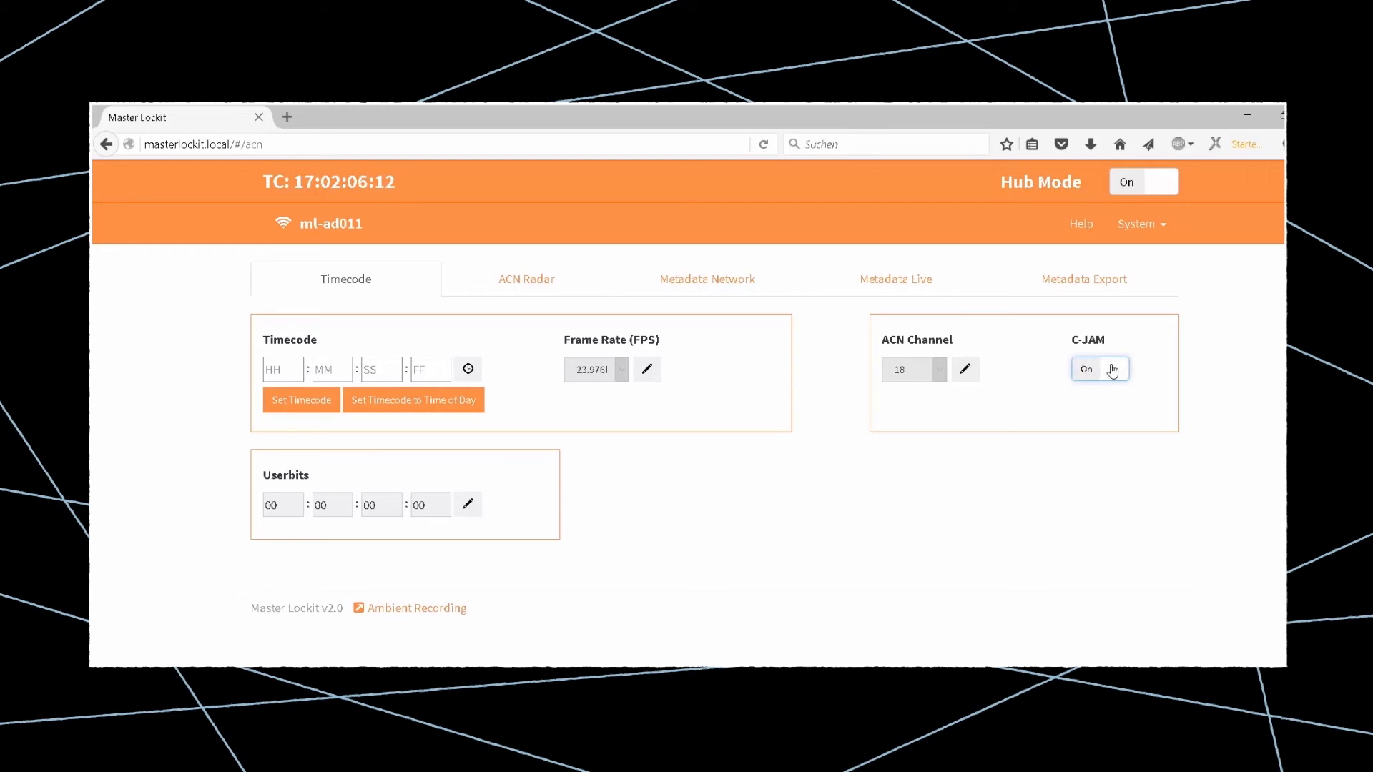
{"action": "left_click", "coordinate": [527, 279]}
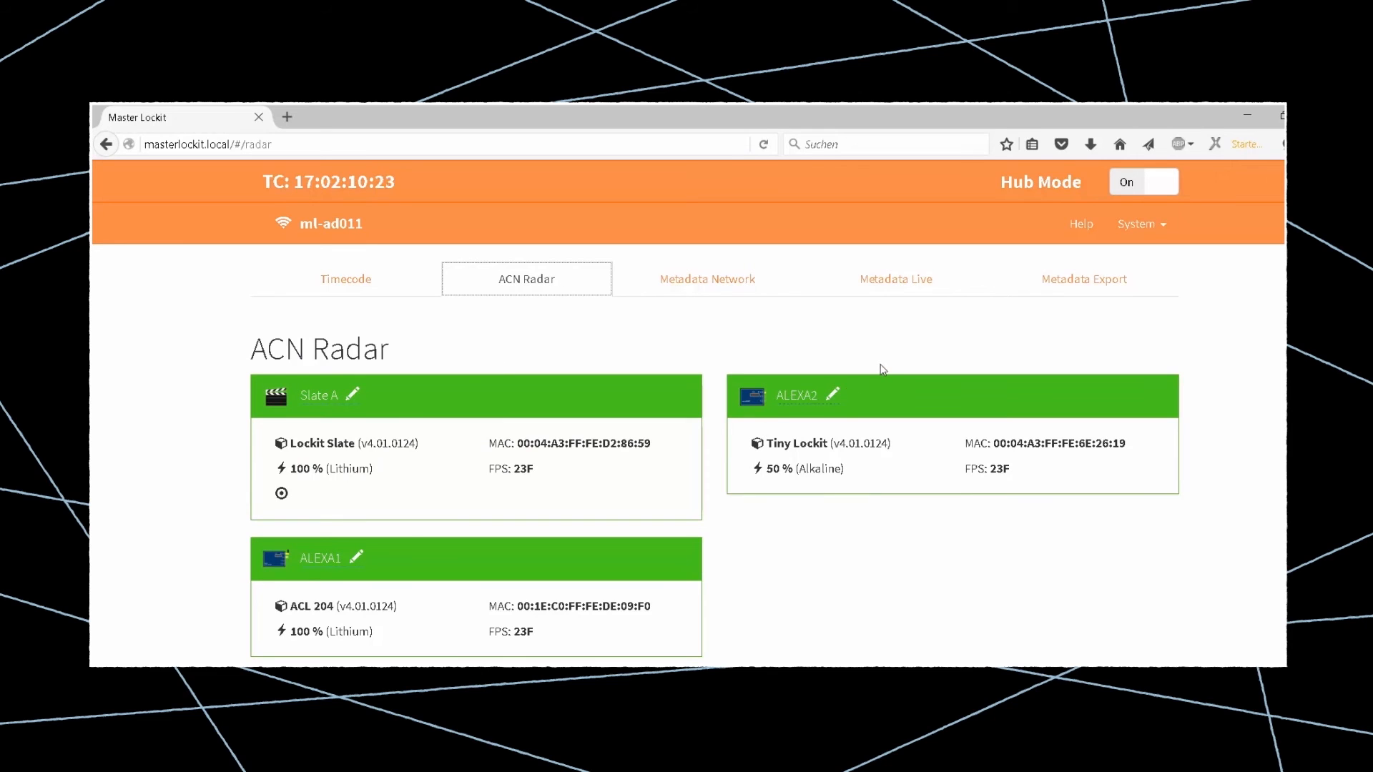
{"action": "left_click", "coordinate": [830, 395]}
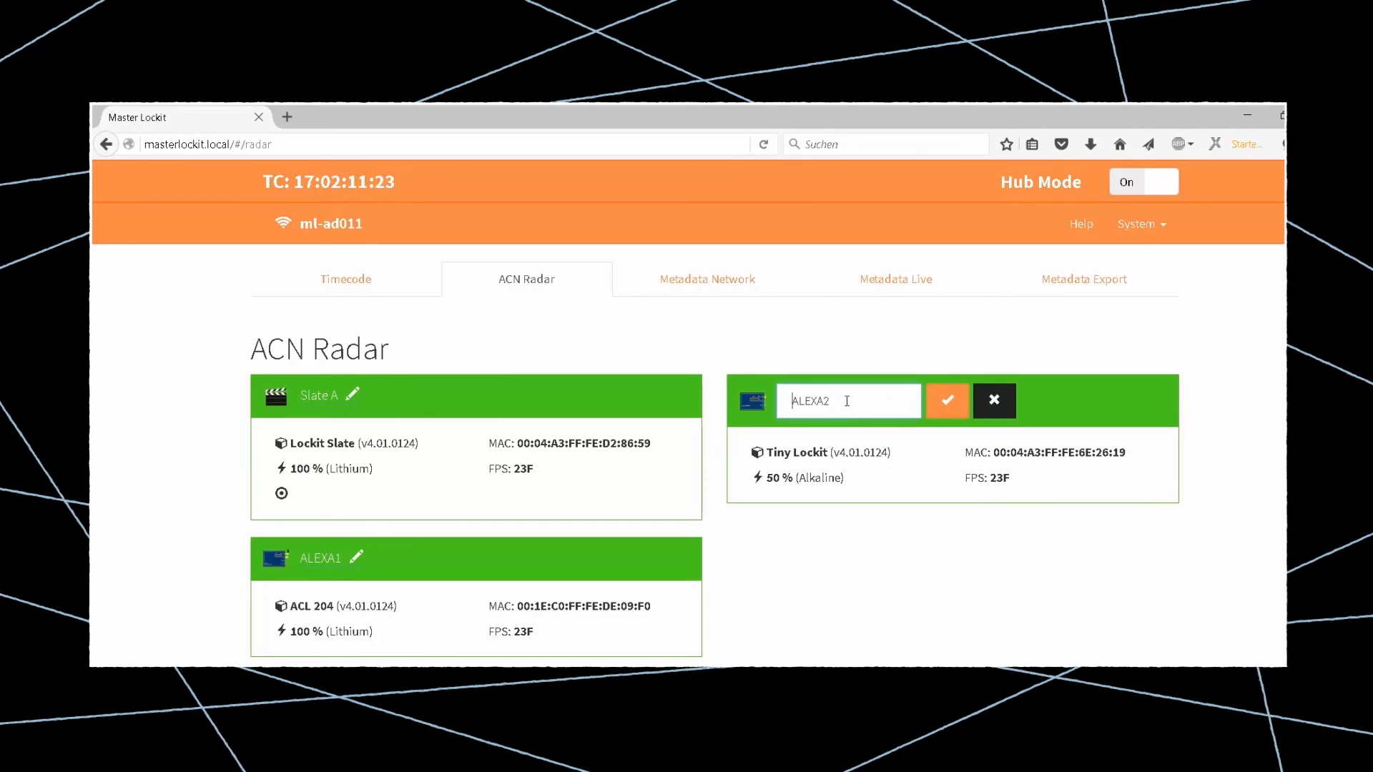